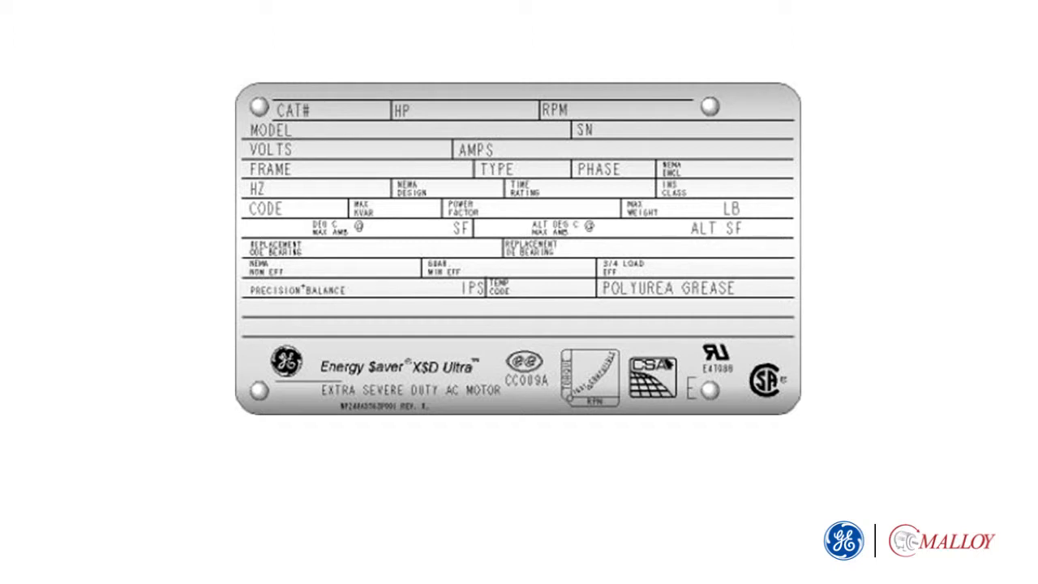
left_click(462, 110)
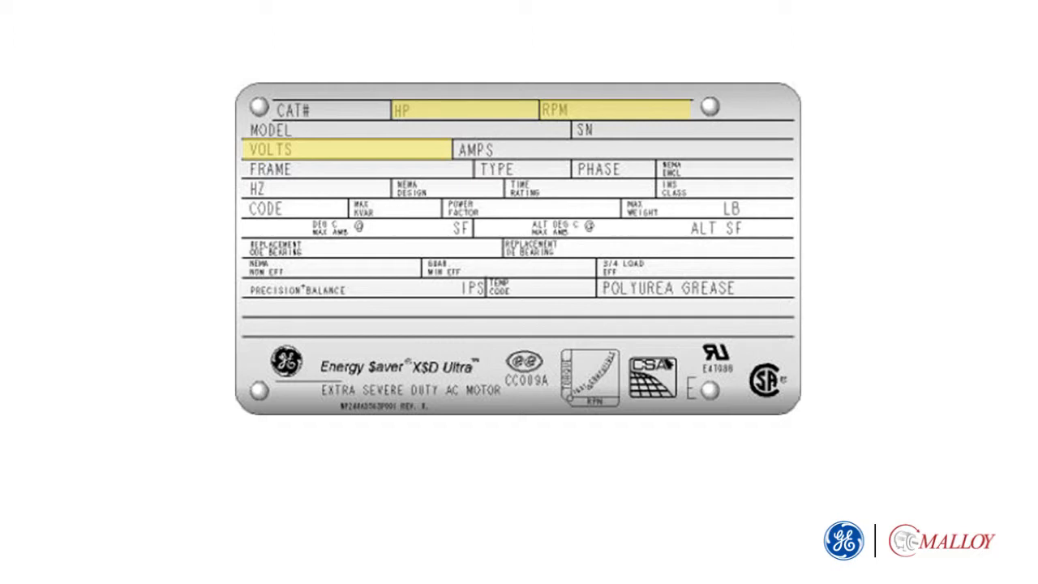
left_click(269, 171)
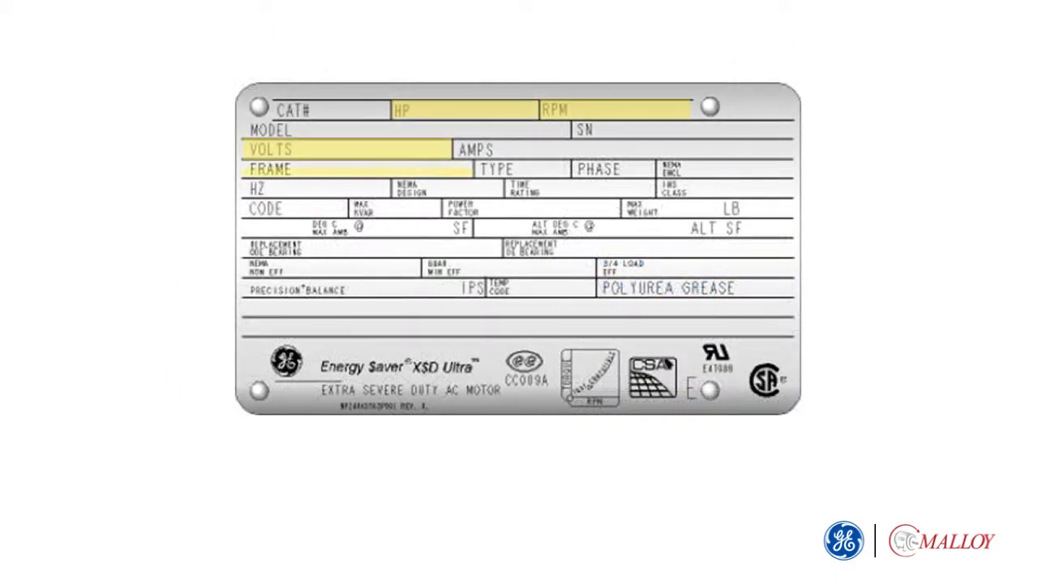